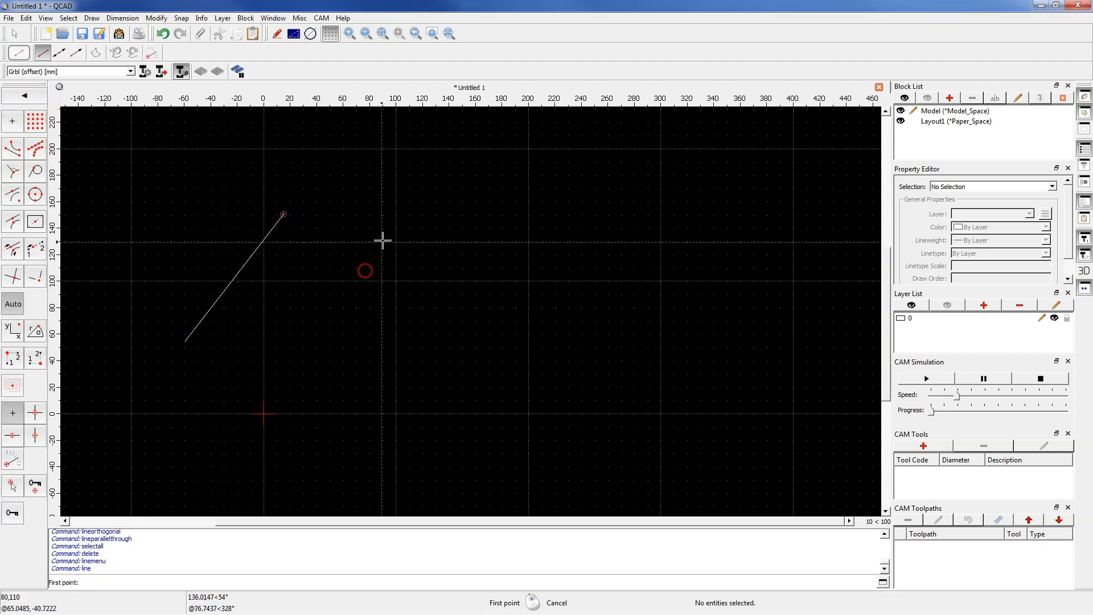
Draw the bent two-part sample line by placing its next points in the drawing area.
click(486, 323)
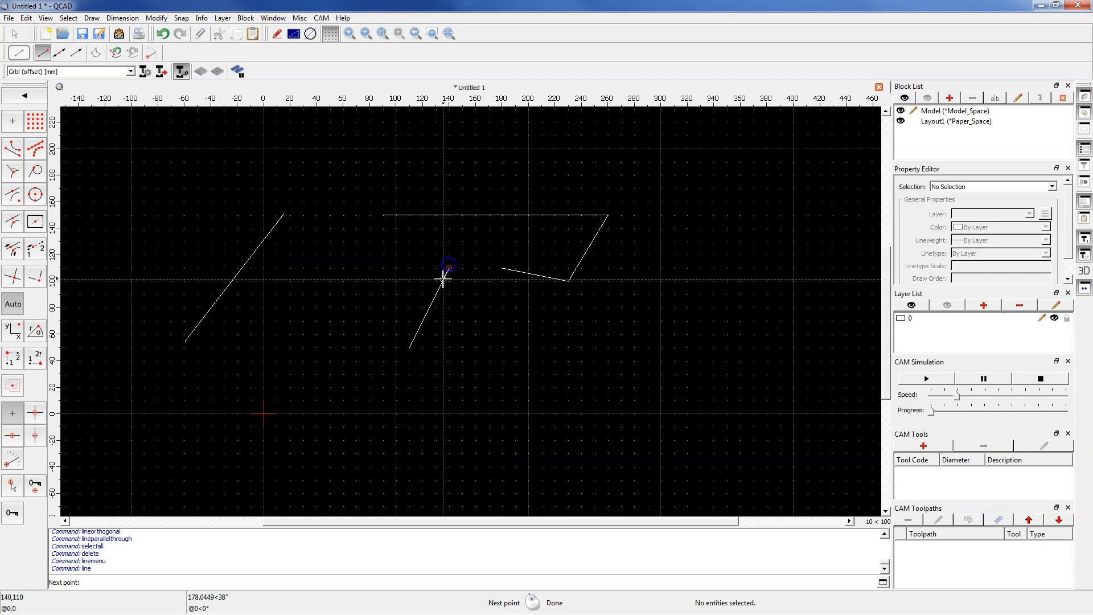
click(335, 150)
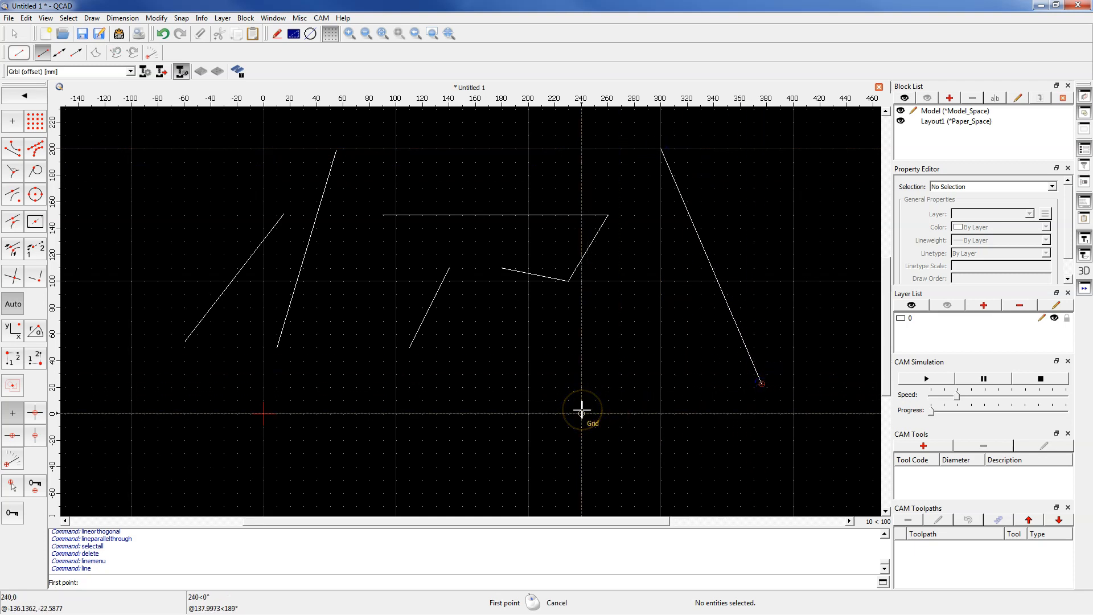
mouse_move(601, 337)
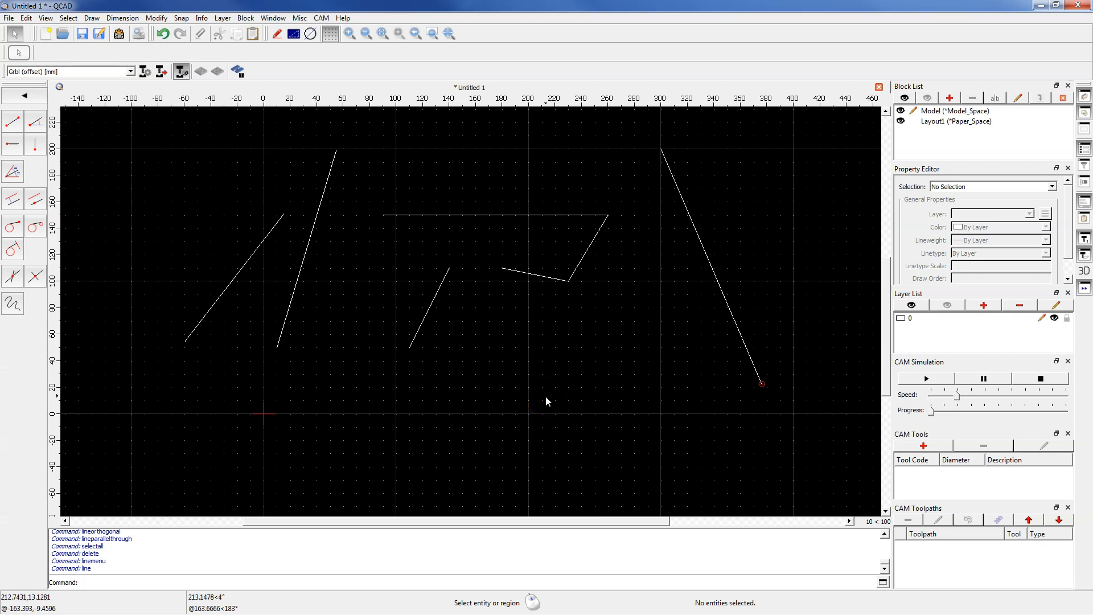
mouse_move(646, 357)
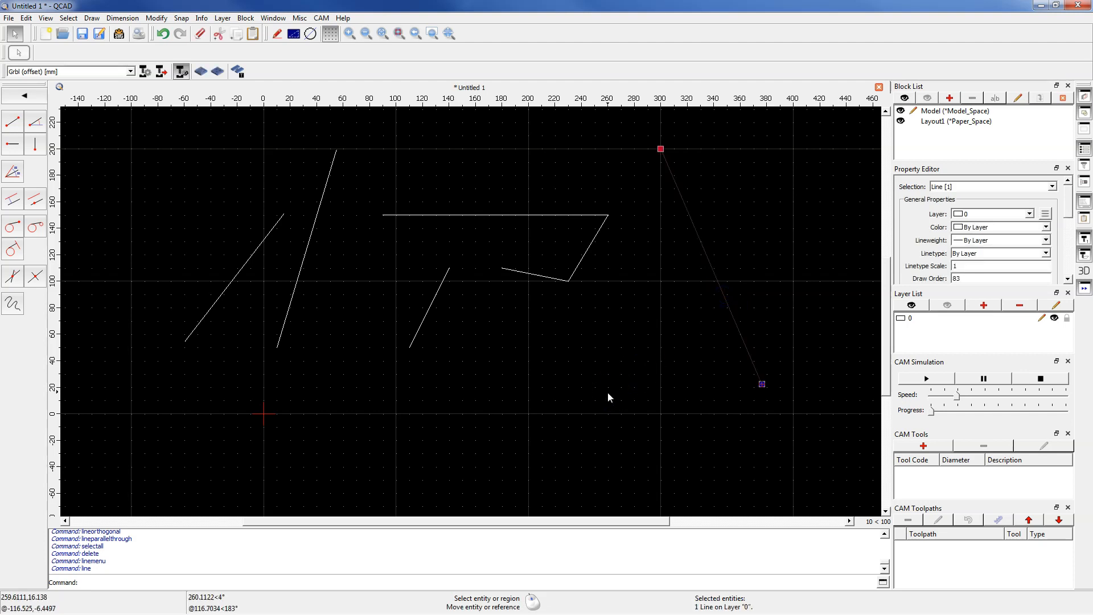
mouse_move(526, 292)
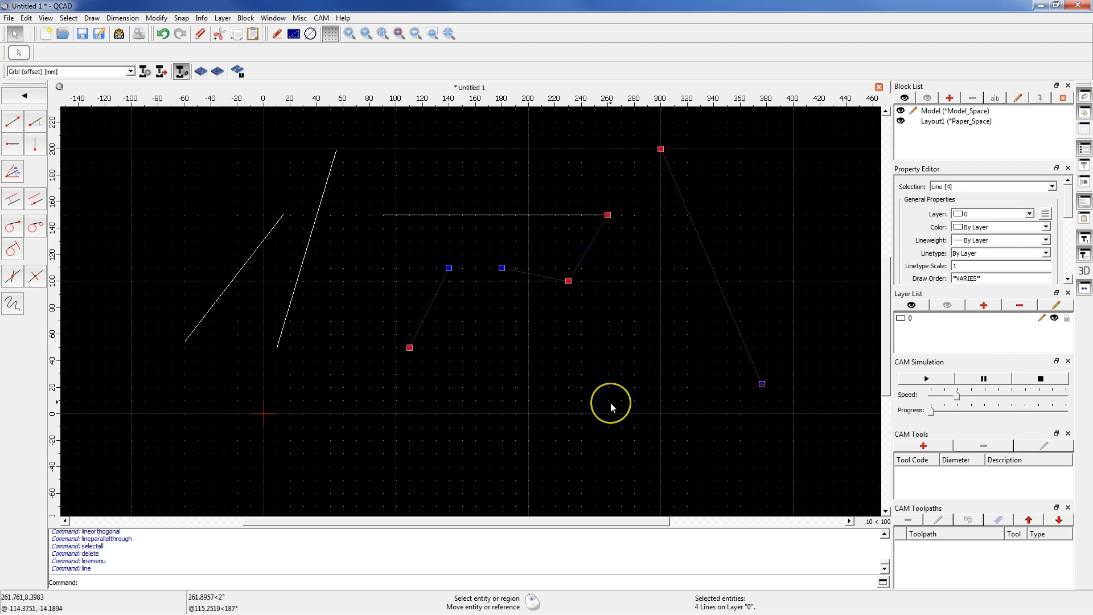
mouse_move(544, 331)
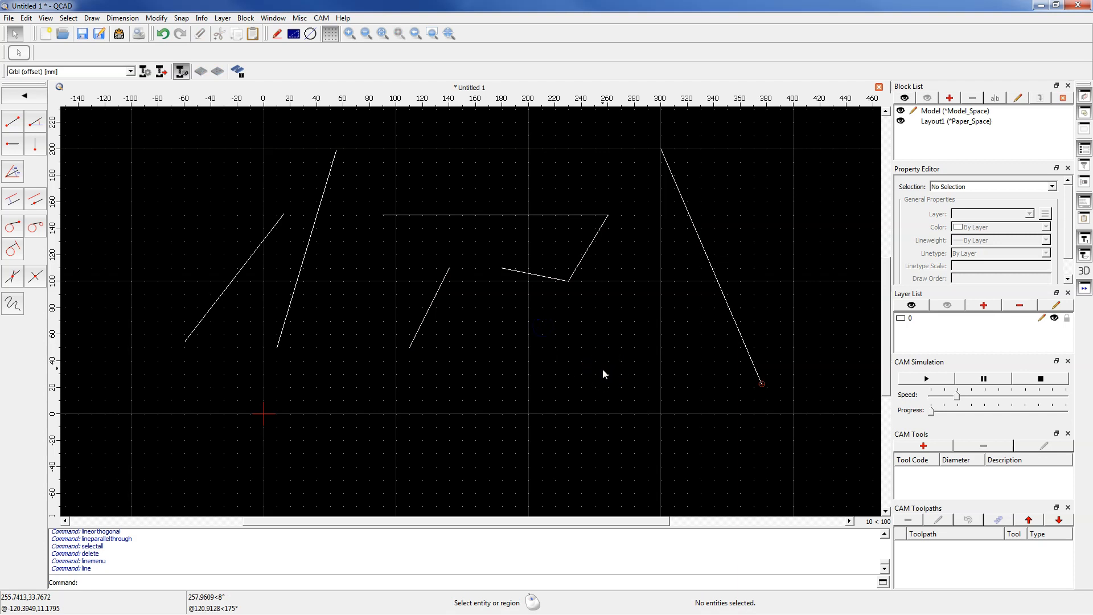
mouse_move(573, 372)
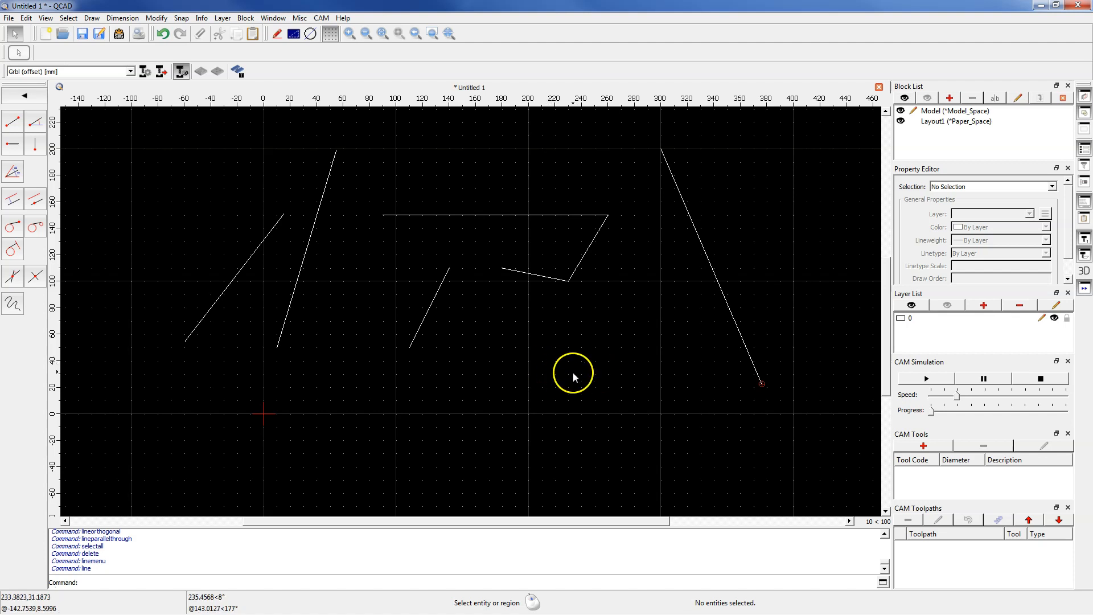
scroll(down, 3)
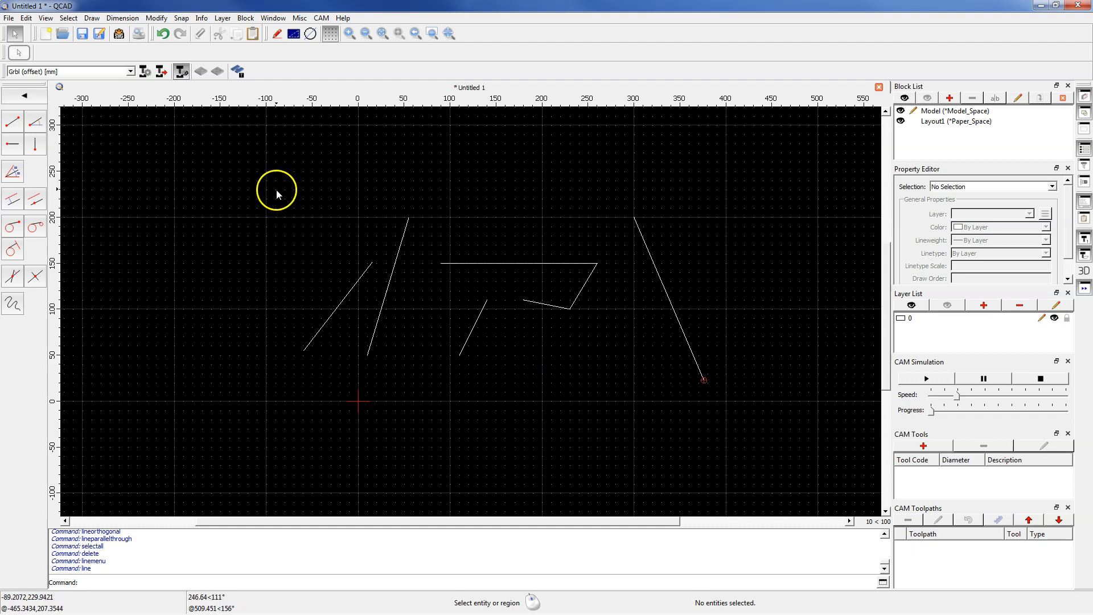
click(253, 177)
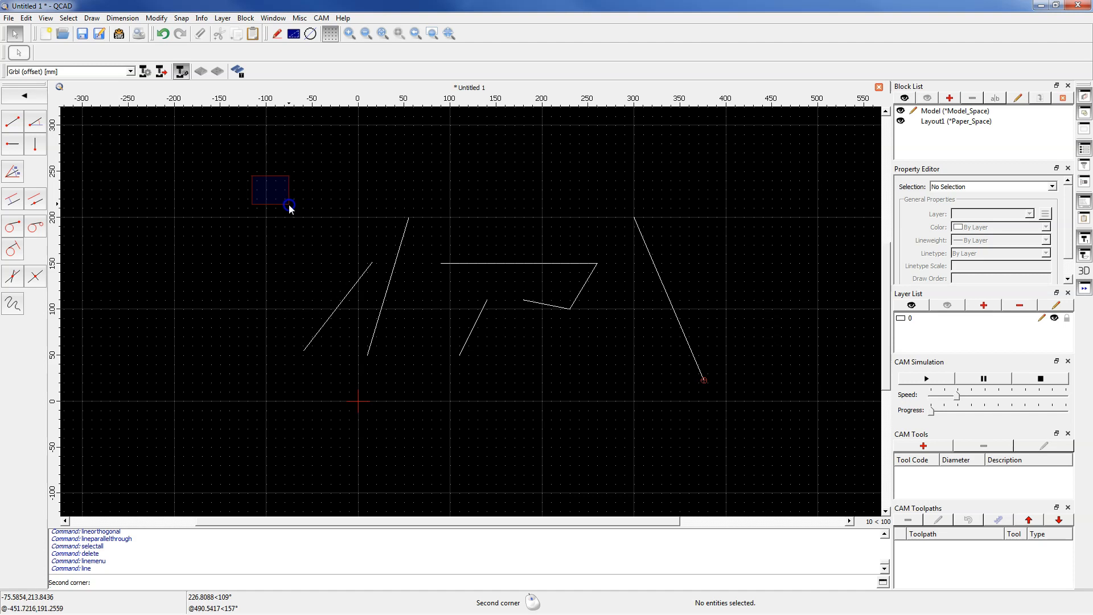
drag(270, 210, 499, 397)
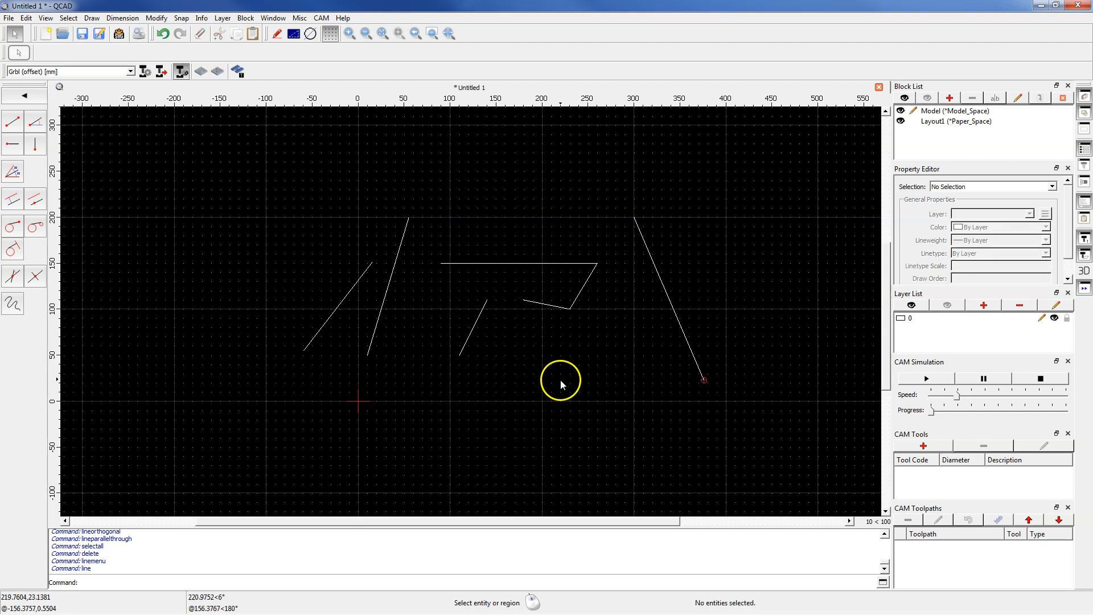
mouse_move(721, 197)
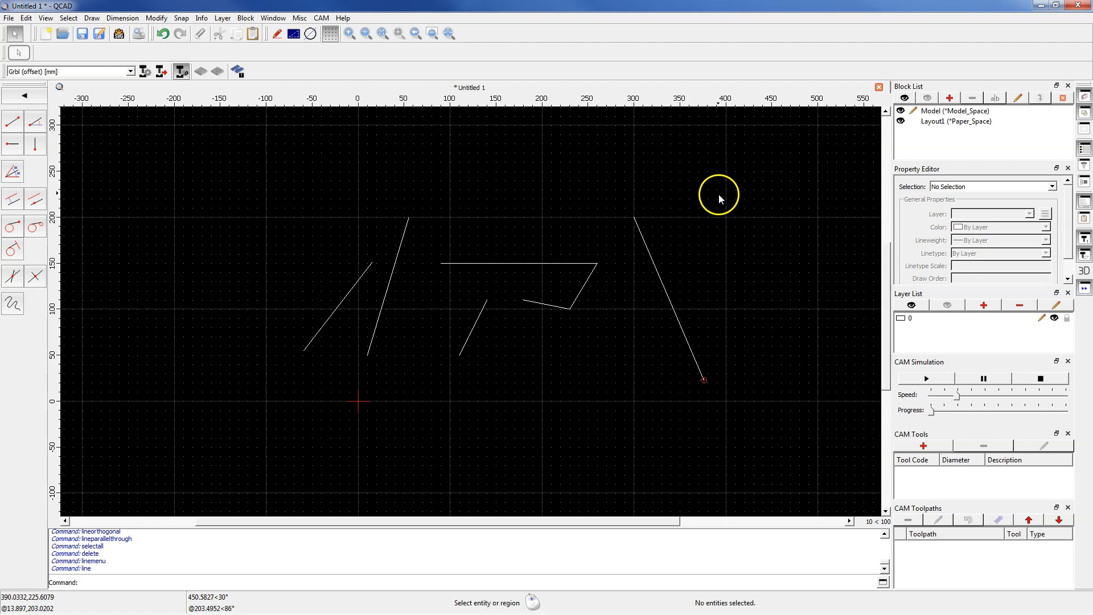
mouse_move(733, 187)
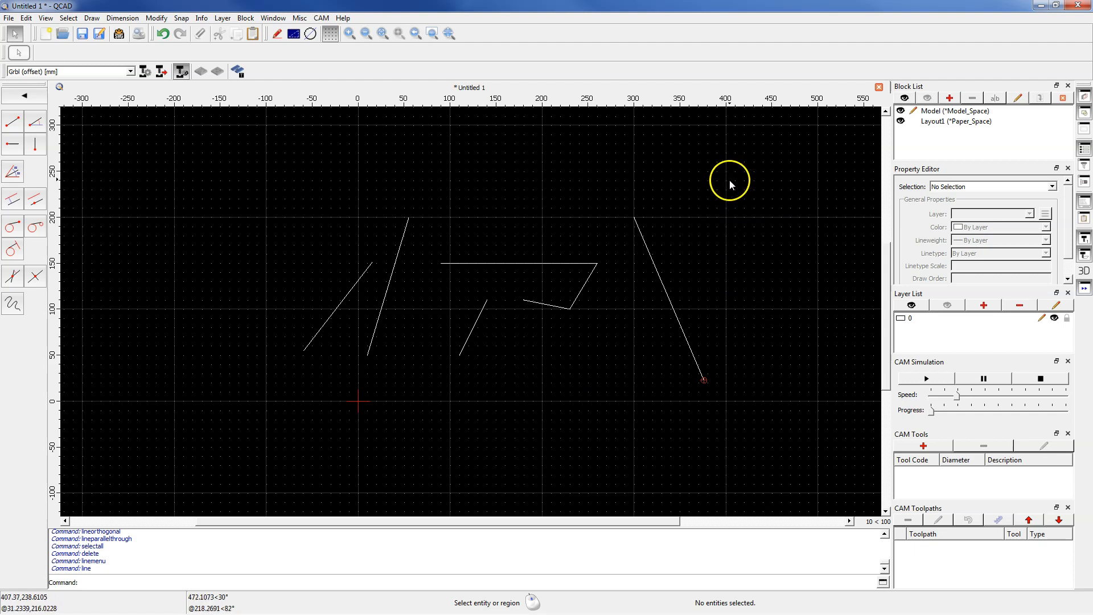